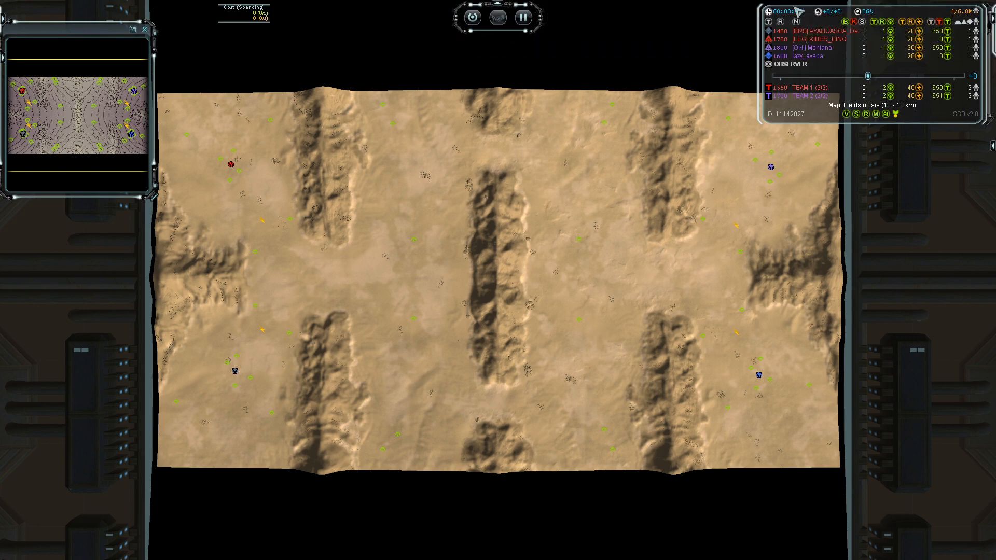
{"action": "mouse_move", "coordinate": [814, 206]}
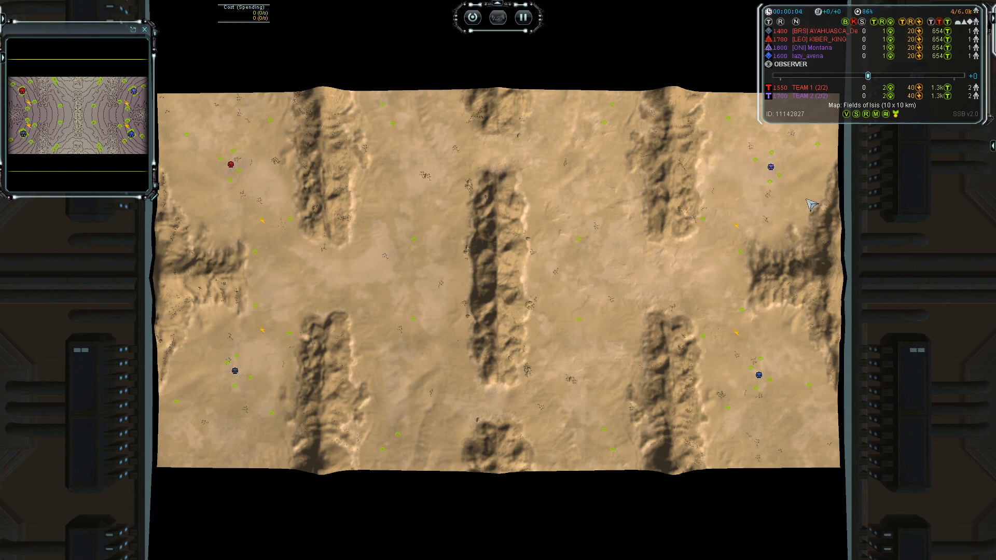
{"action": "mouse_move", "coordinate": [807, 114]}
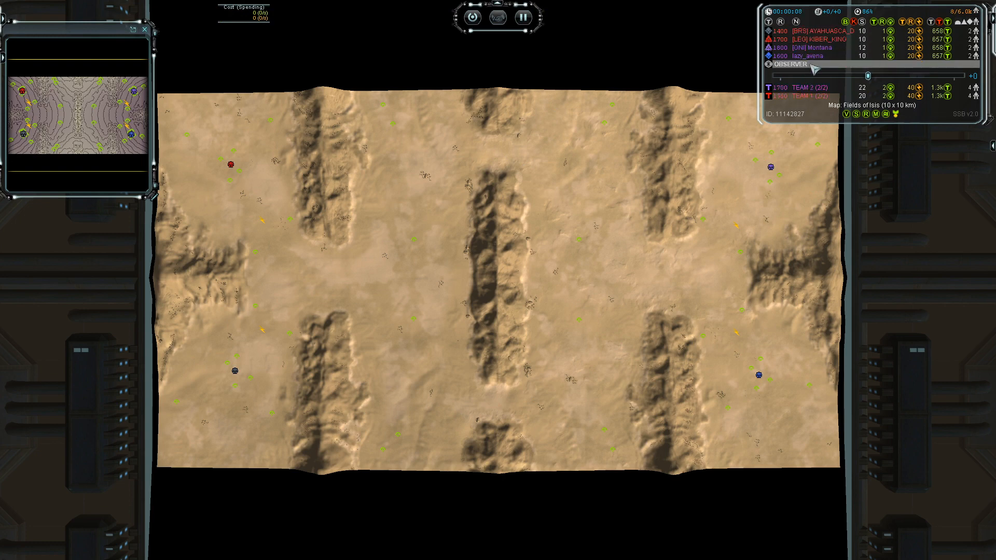
{"action": "mouse_move", "coordinate": [808, 174]}
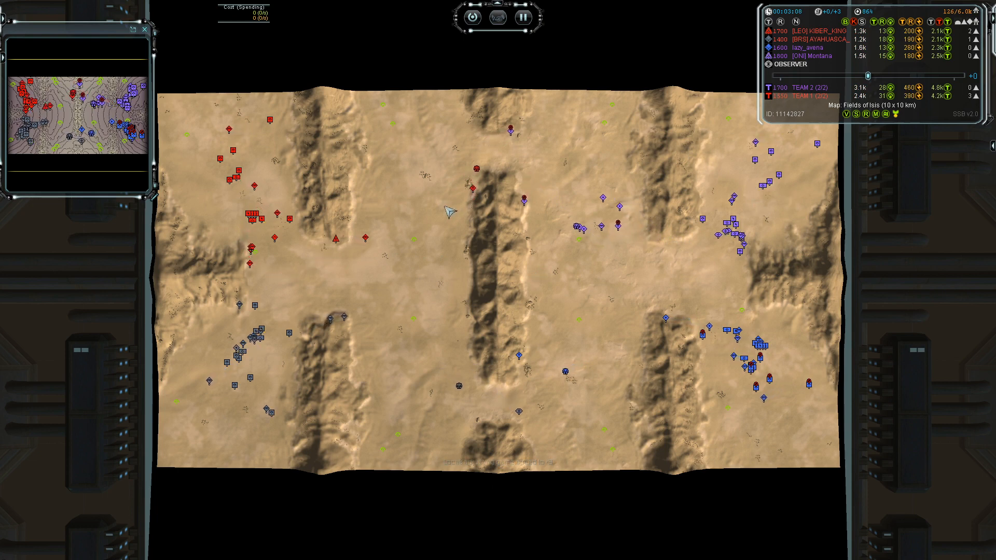
Zoom in on the central ridge where red and purple scouts are meeting.
{"action": "left_click", "coordinate": [522, 17]}
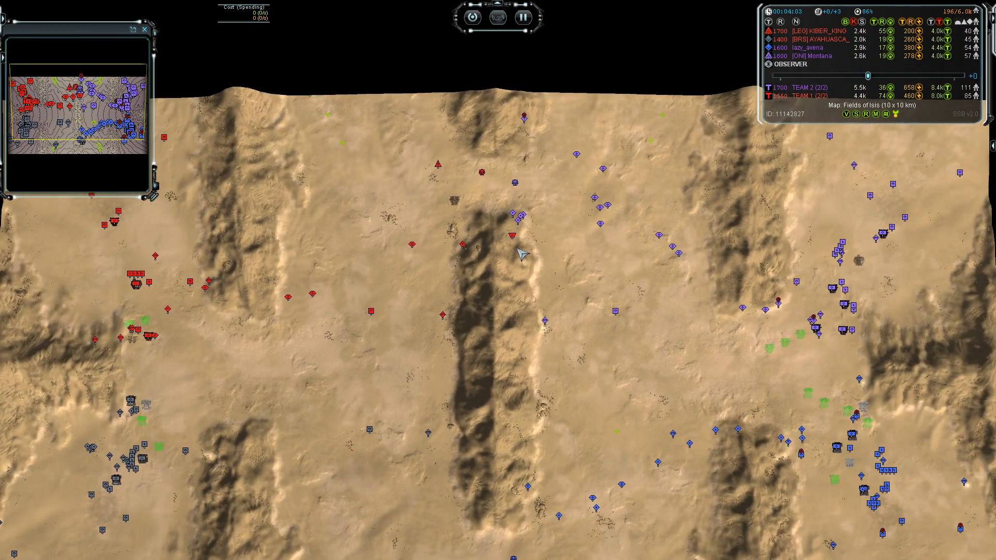
Zoom toward the blue army gathering on the south-western plains.
{"action": "scroll", "scroll_direction": "down", "scroll_amount": 3}
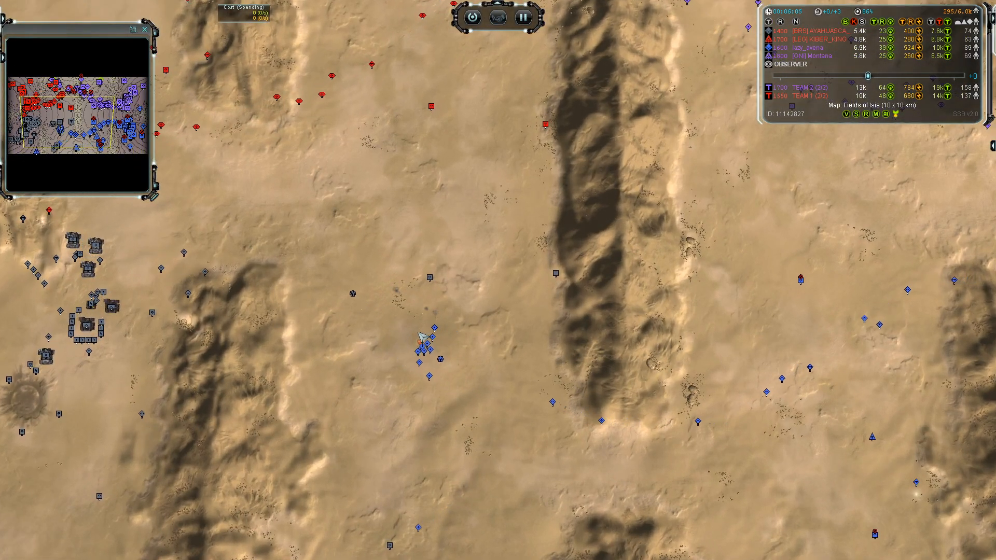
Zoom out over the eastern half to watch purple and blue forces massing.
{"action": "scroll", "scroll_direction": "down", "scroll_amount": 3}
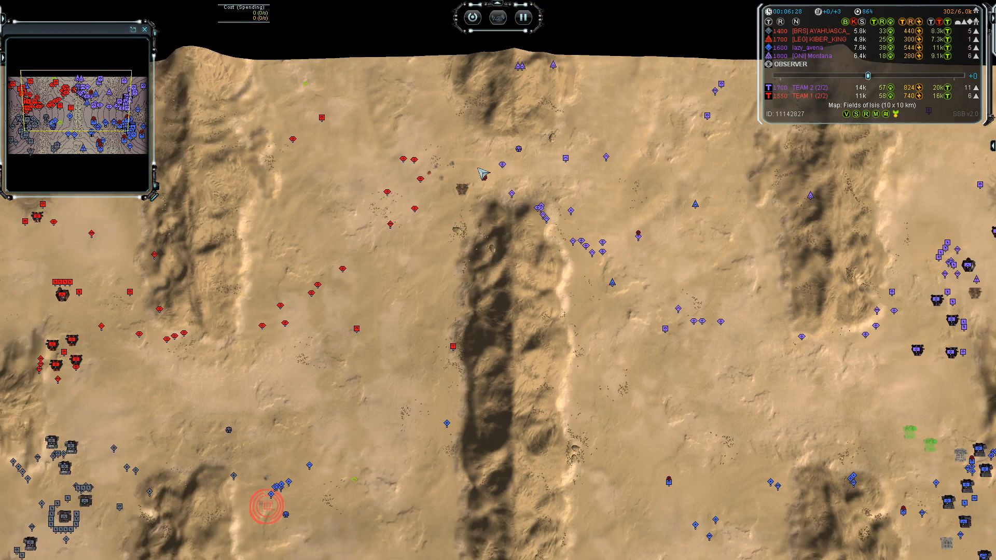
{"action": "scroll", "scroll_direction": "down", "scroll_amount": 3}
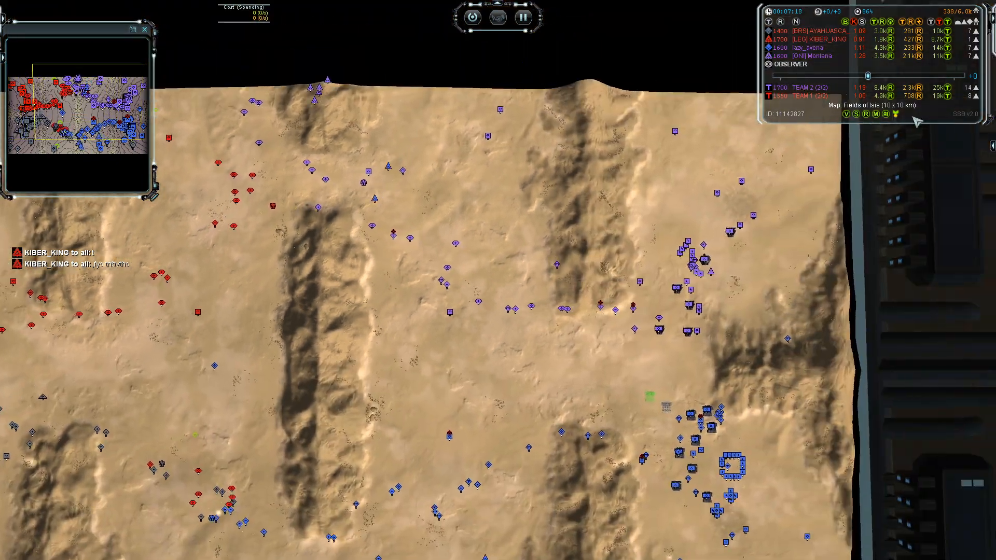
Watch purple and red armies clash amid wreckage in the central desert.
{"action": "scroll", "scroll_direction": "down", "scroll_amount": 3}
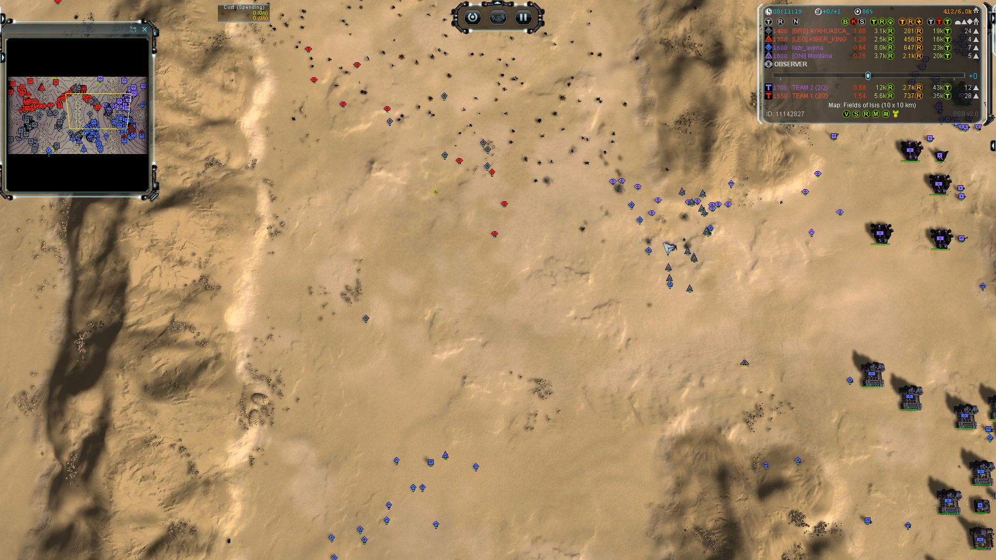
Zoom out from the commander to the full Fields of Isis strategic view.
{"action": "scroll", "scroll_direction": "down", "scroll_amount": 3}
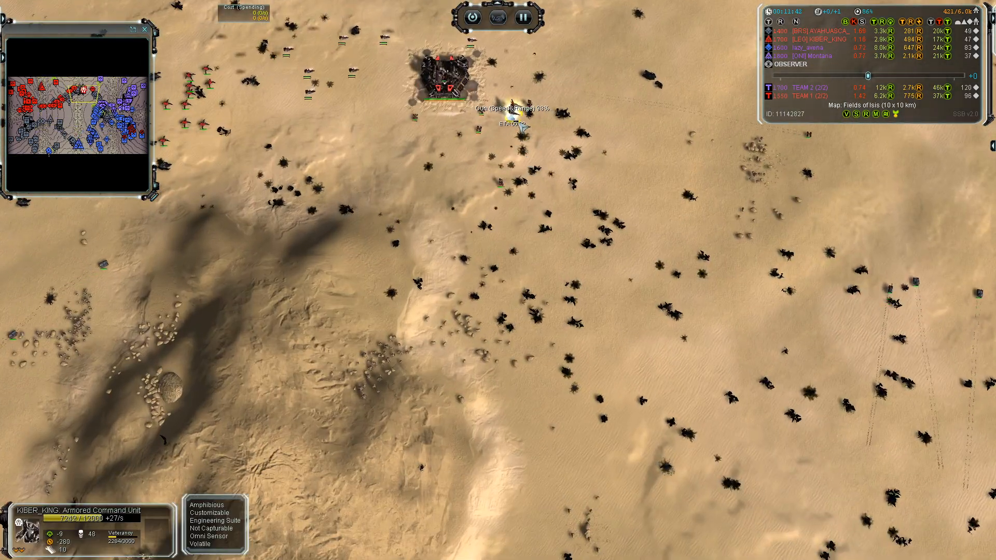
{"action": "scroll", "scroll_direction": "down", "scroll_amount": 3}
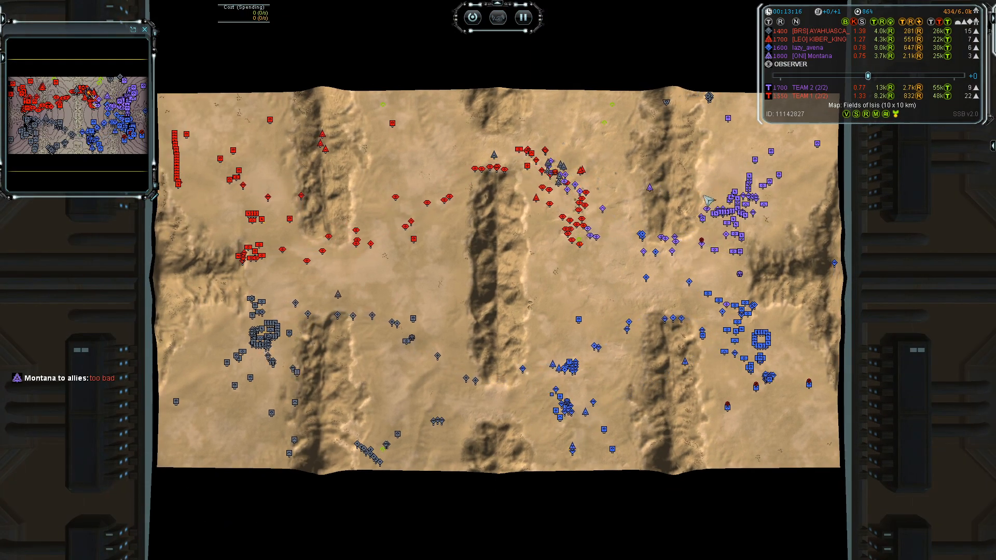
Zoom toward the red Mantis column mid-map and select one to show its info.
{"action": "left_click", "coordinate": [566, 178]}
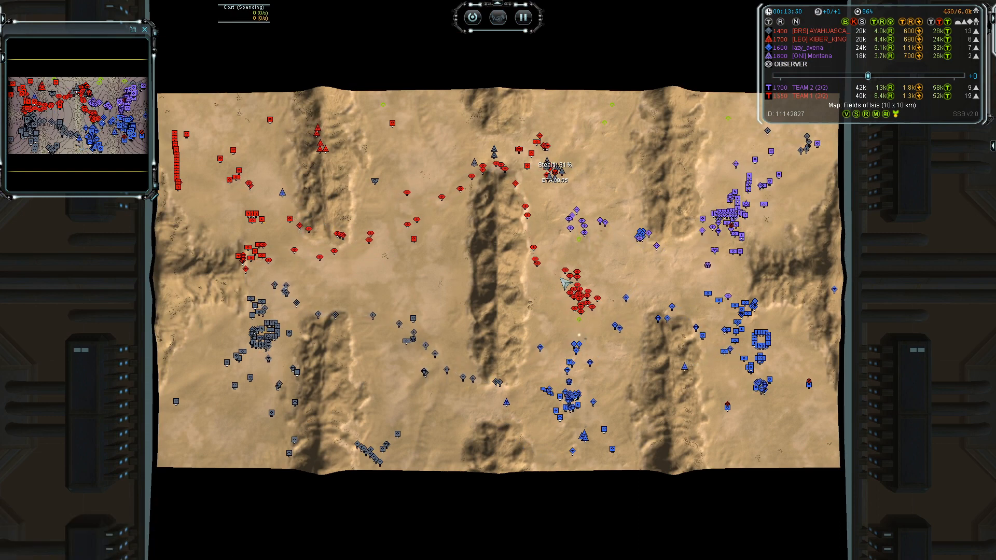
{"action": "left_click", "coordinate": [618, 335]}
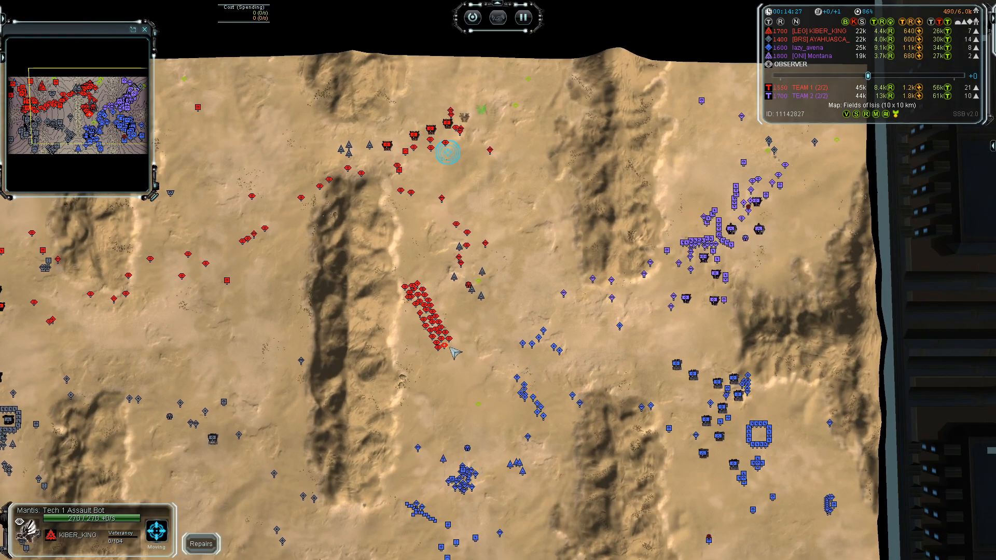
{"action": "left_click", "coordinate": [474, 294]}
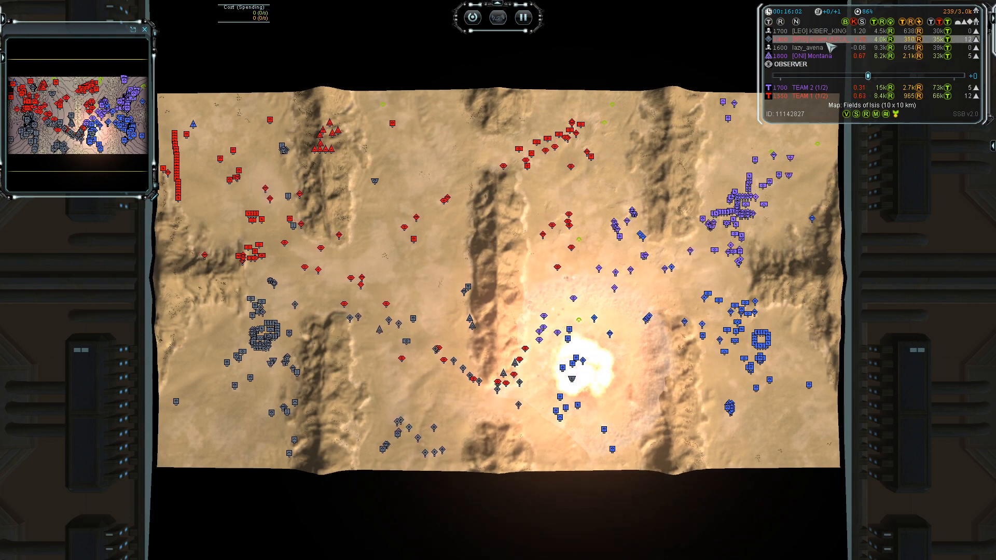
{"action": "mouse_move", "coordinate": [896, 31]}
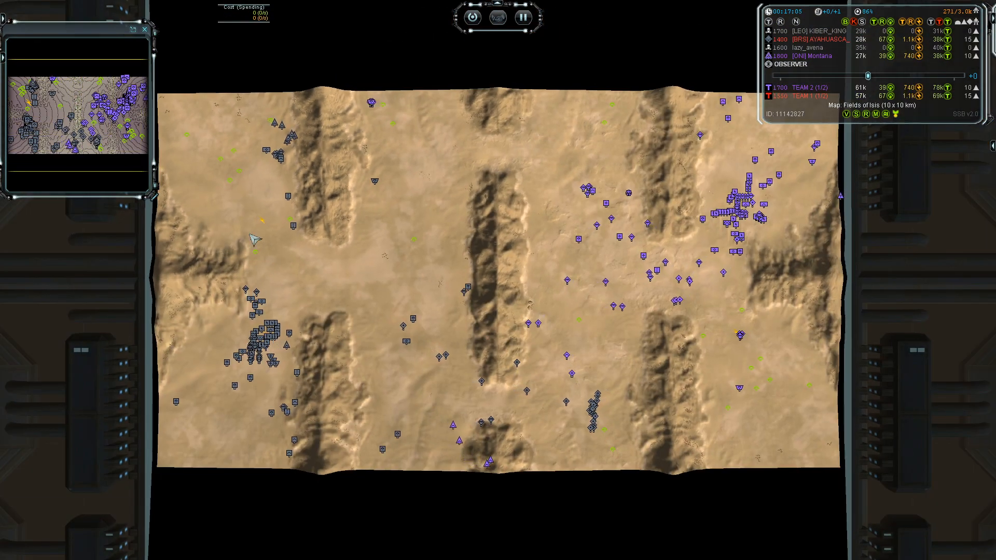
{"action": "mouse_move", "coordinate": [306, 114]}
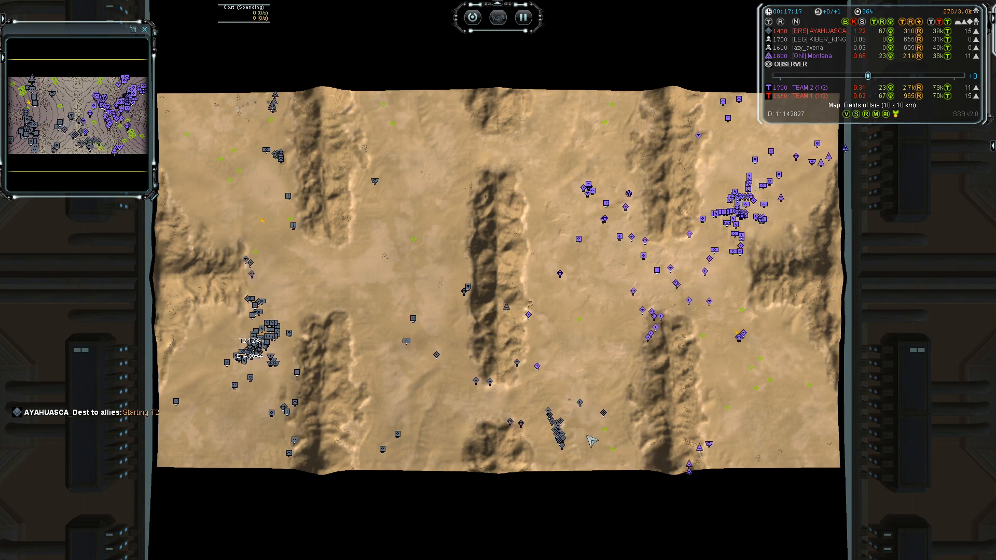
Zoom onto the eastern wreckage field and show its reclaim mass values.
{"action": "left_click", "coordinate": [539, 375]}
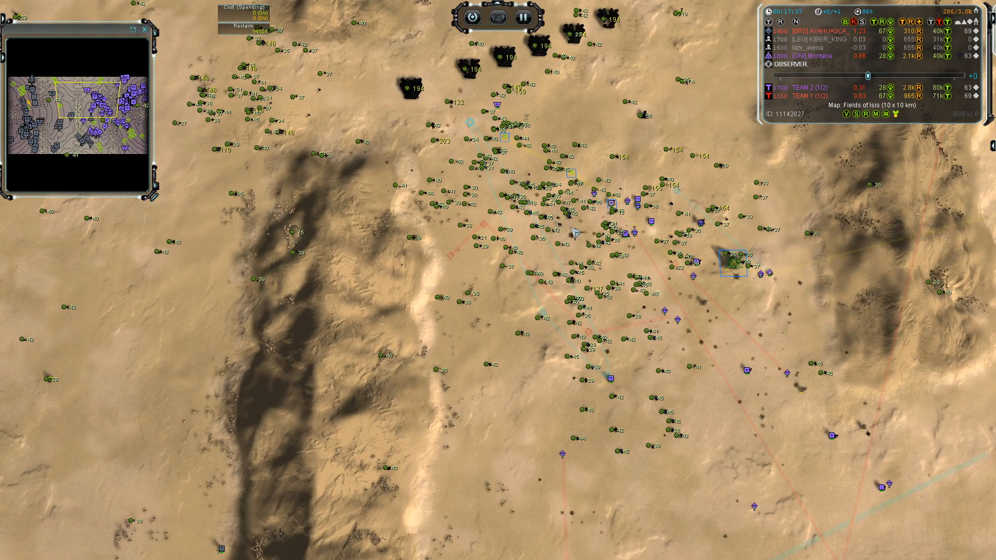
{"action": "scroll", "scroll_direction": "down", "scroll_amount": 3}
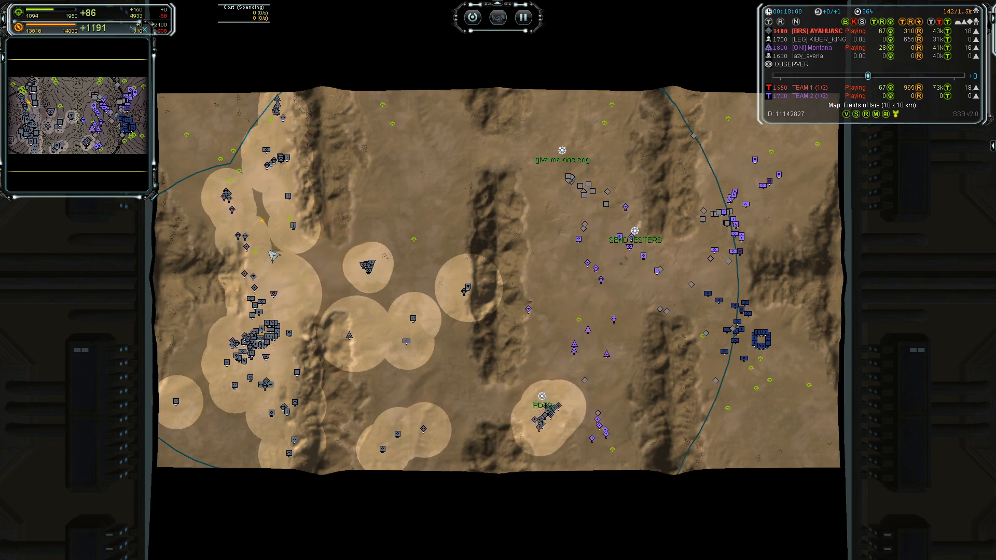
{"action": "mouse_move", "coordinate": [20, 20]}
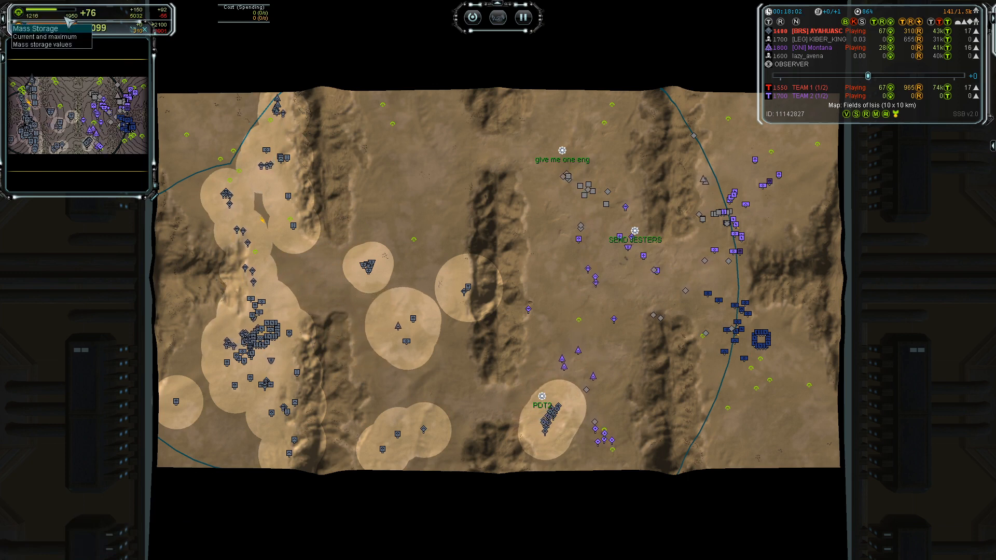
Zoom onto the wreck-strewn base with mass extractors around the green structure.
{"action": "left_click", "coordinate": [249, 248]}
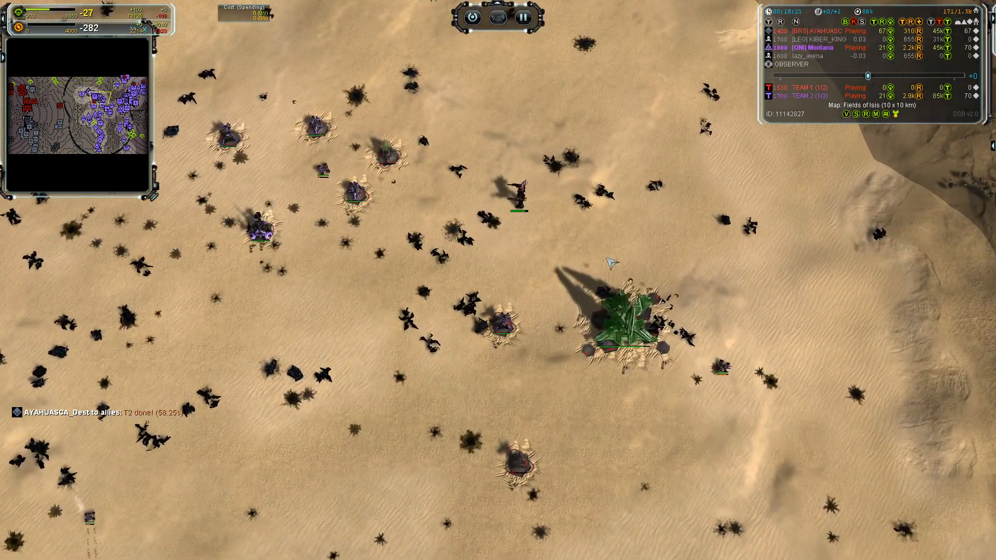
{"action": "left_click", "coordinate": [620, 320]}
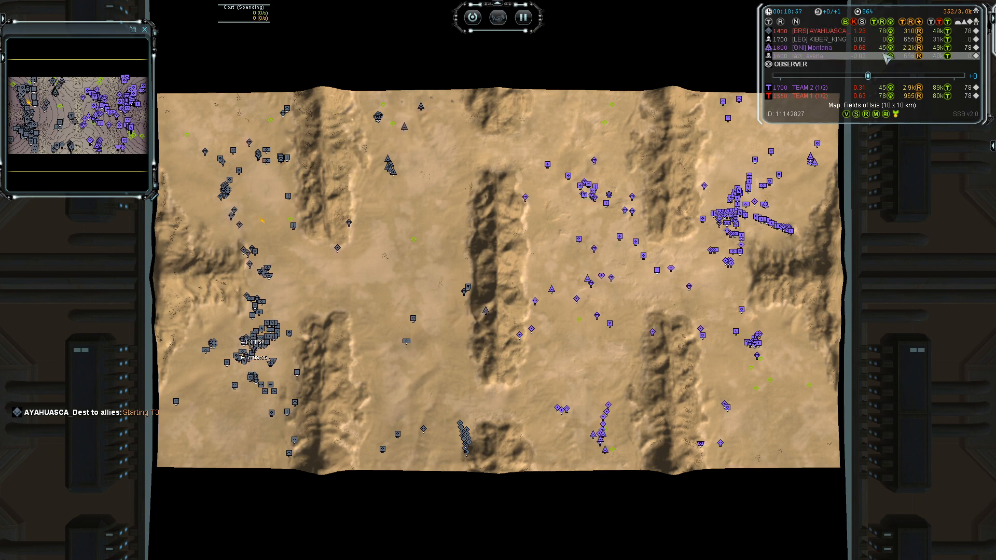
{"action": "mouse_move", "coordinate": [780, 393]}
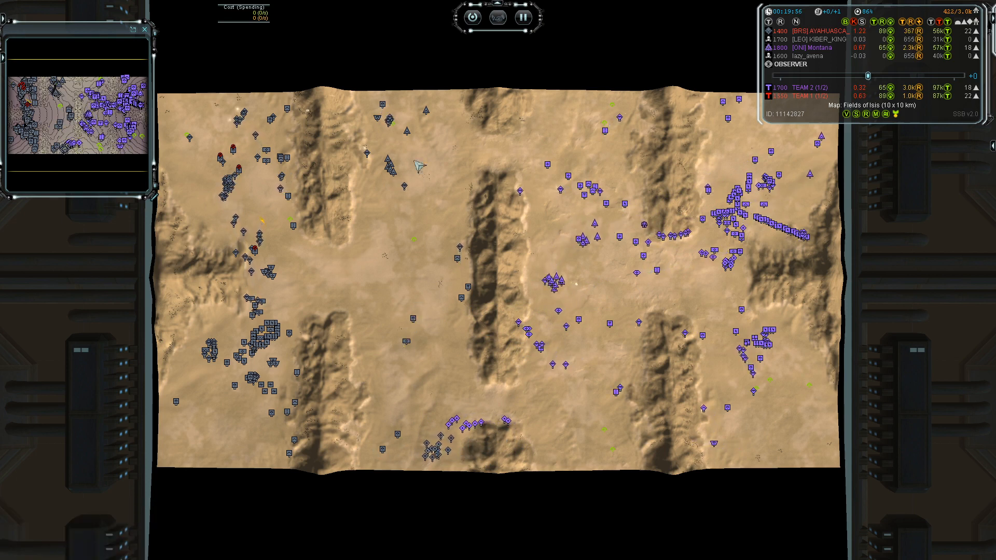
Zoom onto the scorched blast crater with purple units scattered around it.
{"action": "scroll", "scroll_direction": "up", "scroll_amount": 3}
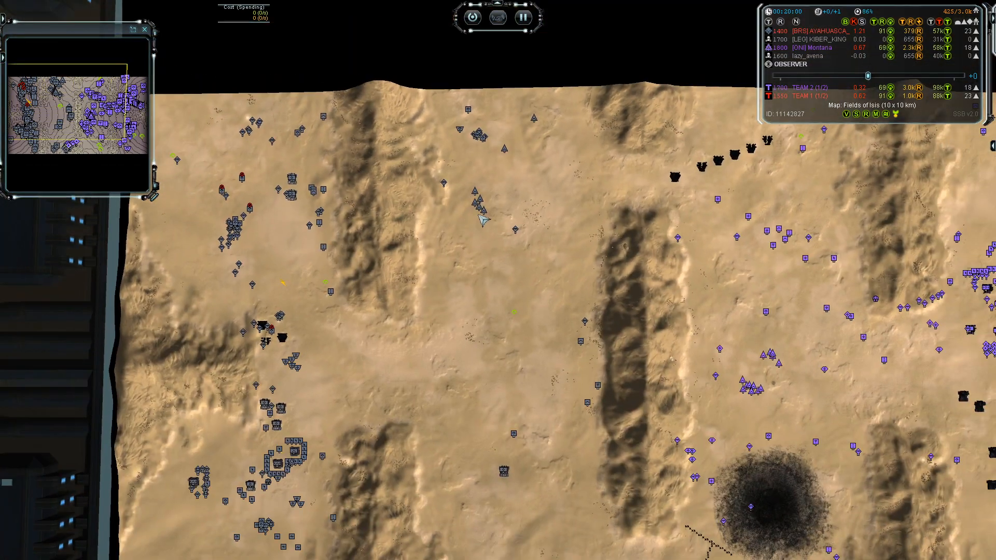
{"action": "scroll", "scroll_direction": "down", "scroll_amount": 3}
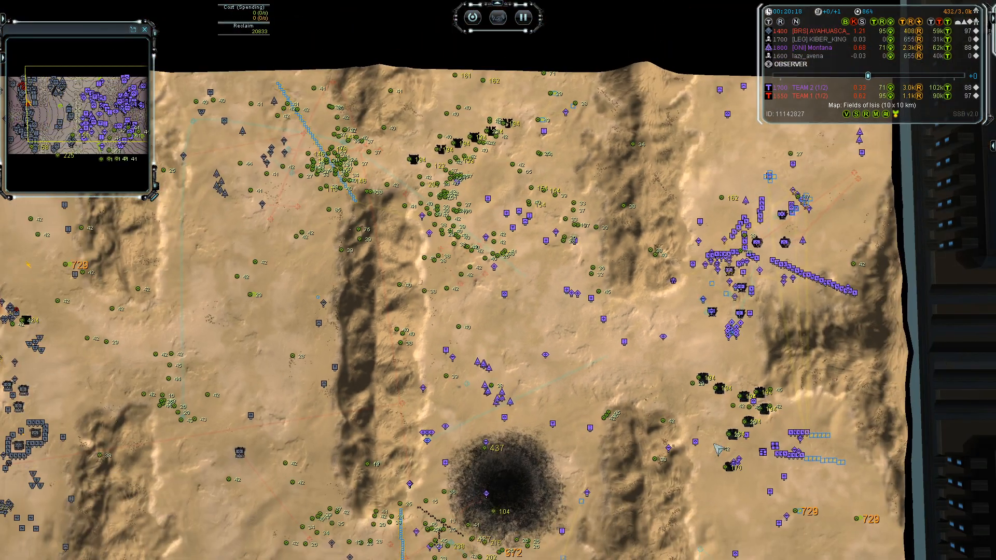
{"action": "scroll", "scroll_direction": "down", "scroll_amount": 3}
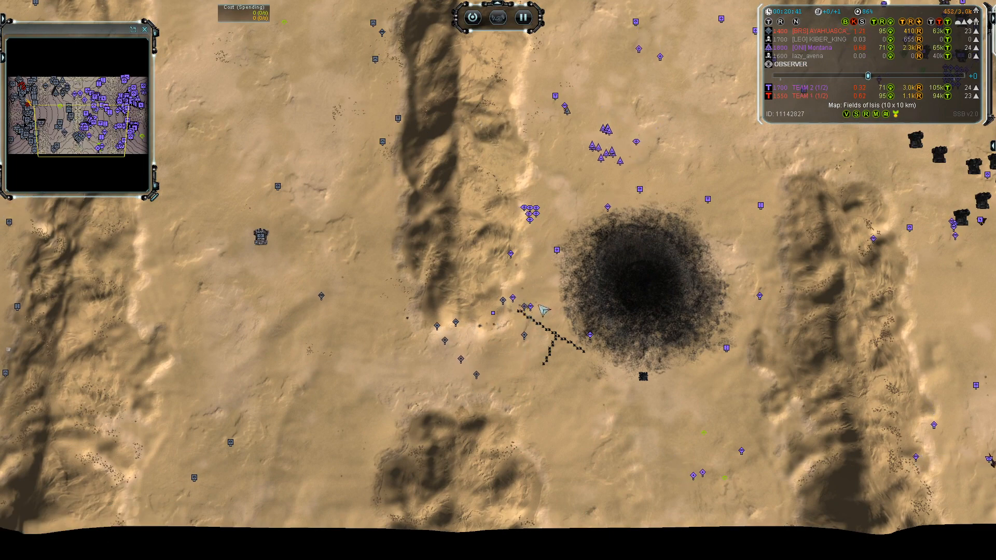
Switch back to the full Fields of Isis map overview.
{"action": "left_click", "coordinate": [556, 258]}
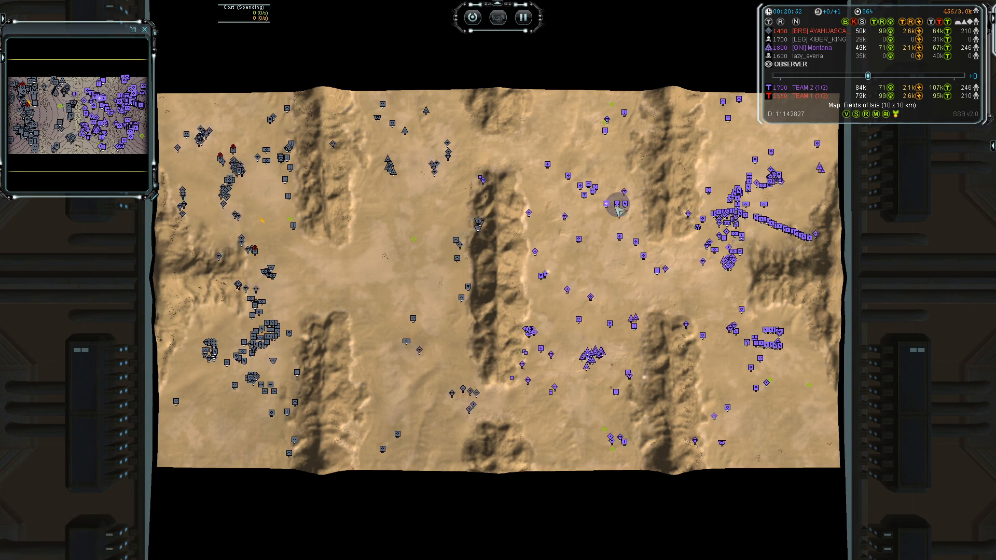
{"action": "left_click", "coordinate": [601, 194]}
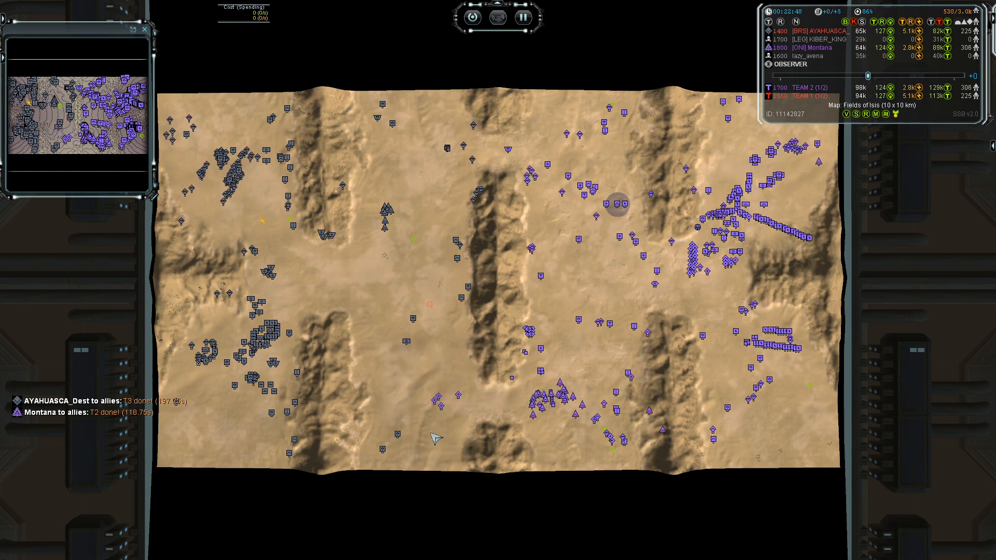
{"action": "left_click", "coordinate": [386, 446]}
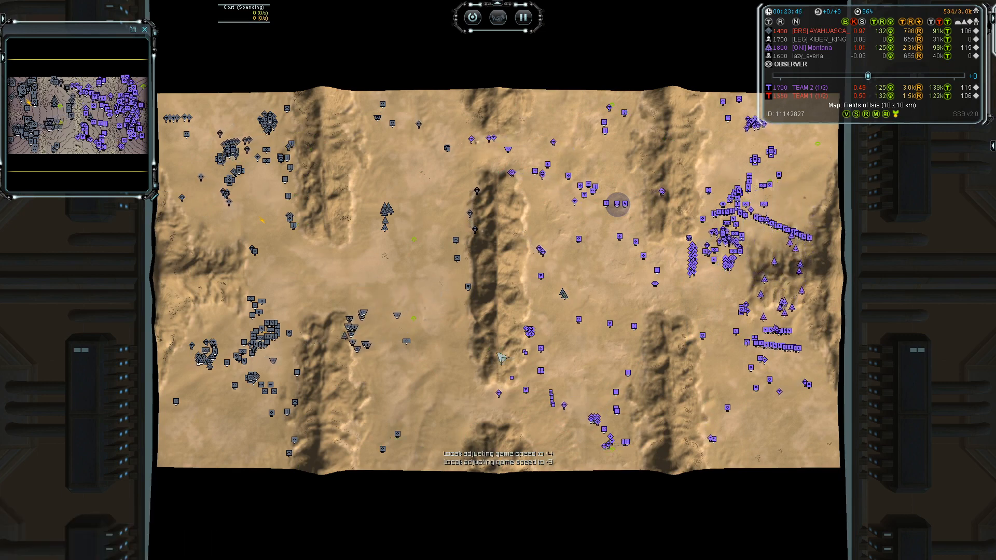
{"action": "left_click", "coordinate": [210, 352]}
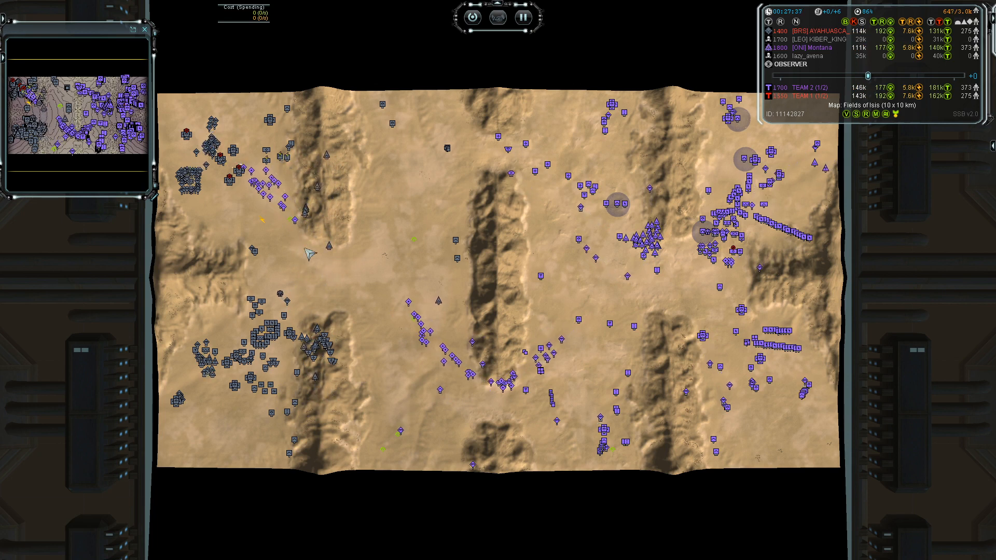
{"action": "left_click", "coordinate": [320, 353]}
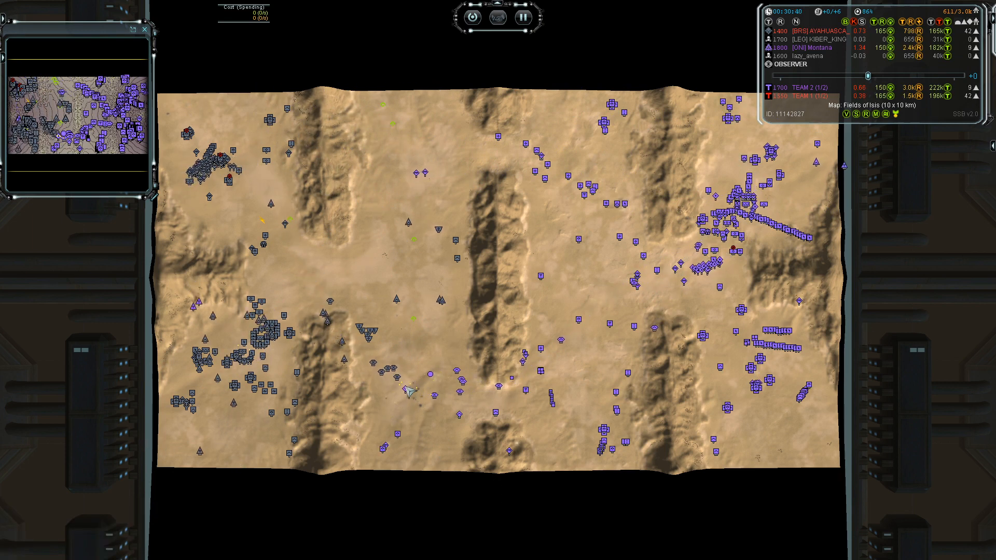
Focus the view on the blue western base falling to purple as 'gg' appears.
{"action": "left_click", "coordinate": [410, 378]}
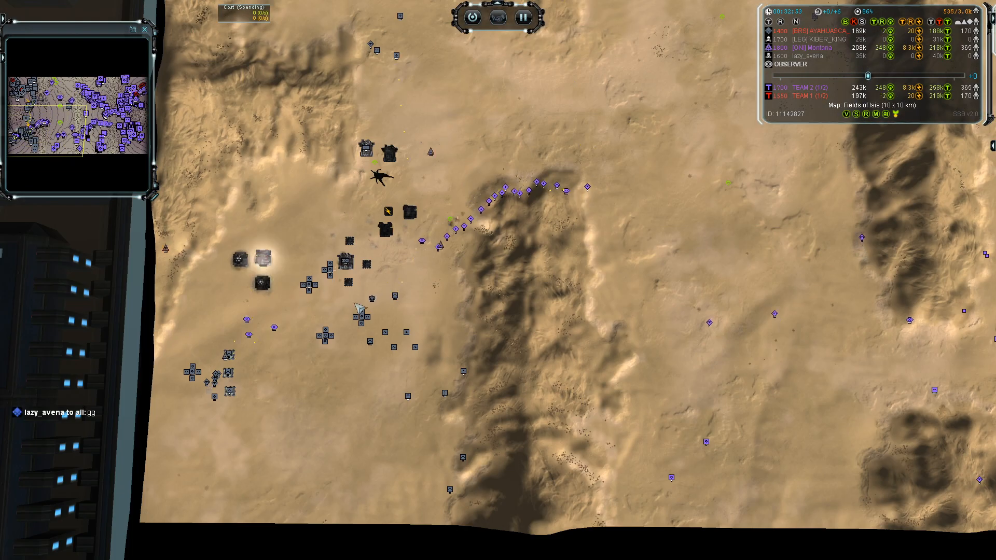
Zoom out to the full-map overview and inspect a Brick assault bot's info panel.
{"action": "scroll", "scroll_direction": "down", "scroll_amount": 3}
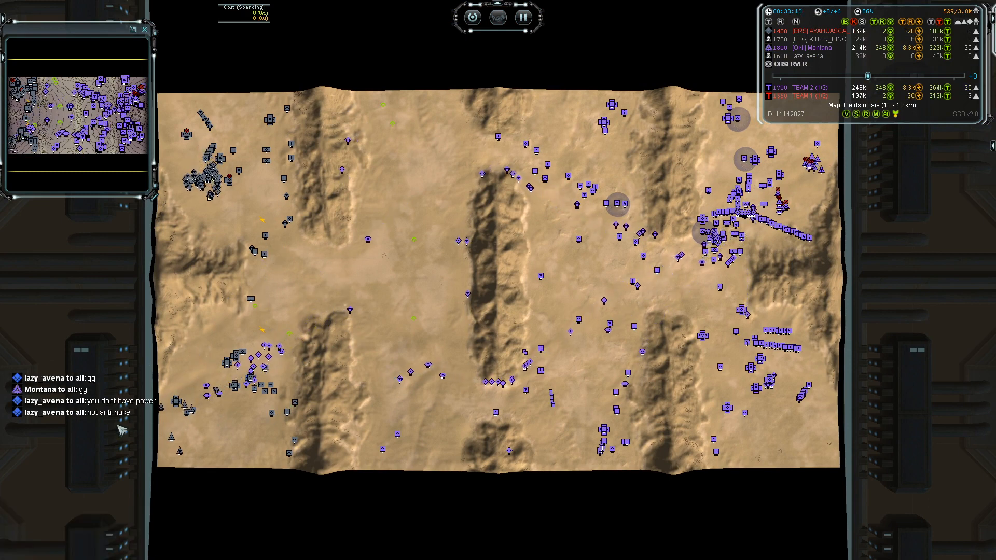
{"action": "left_click", "coordinate": [223, 397]}
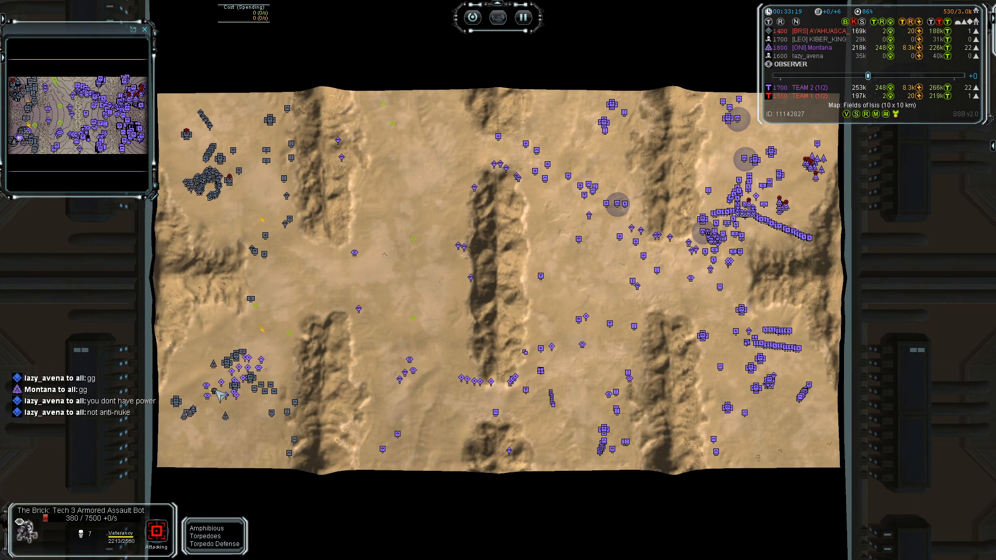